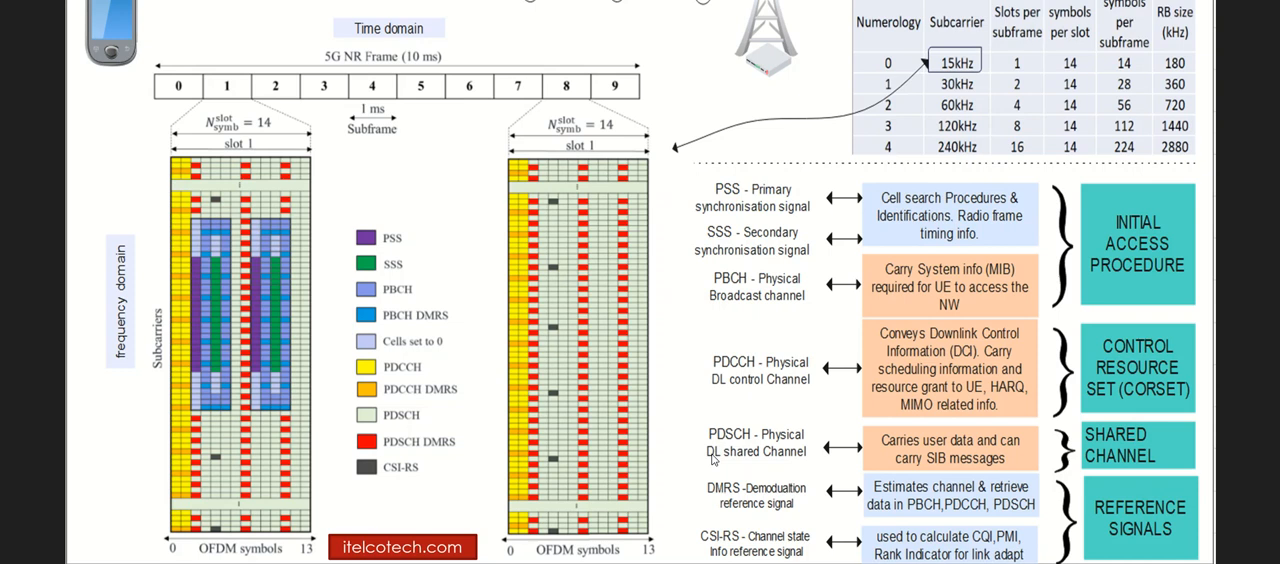
{"action": "mouse_move", "coordinate": [714, 460]}
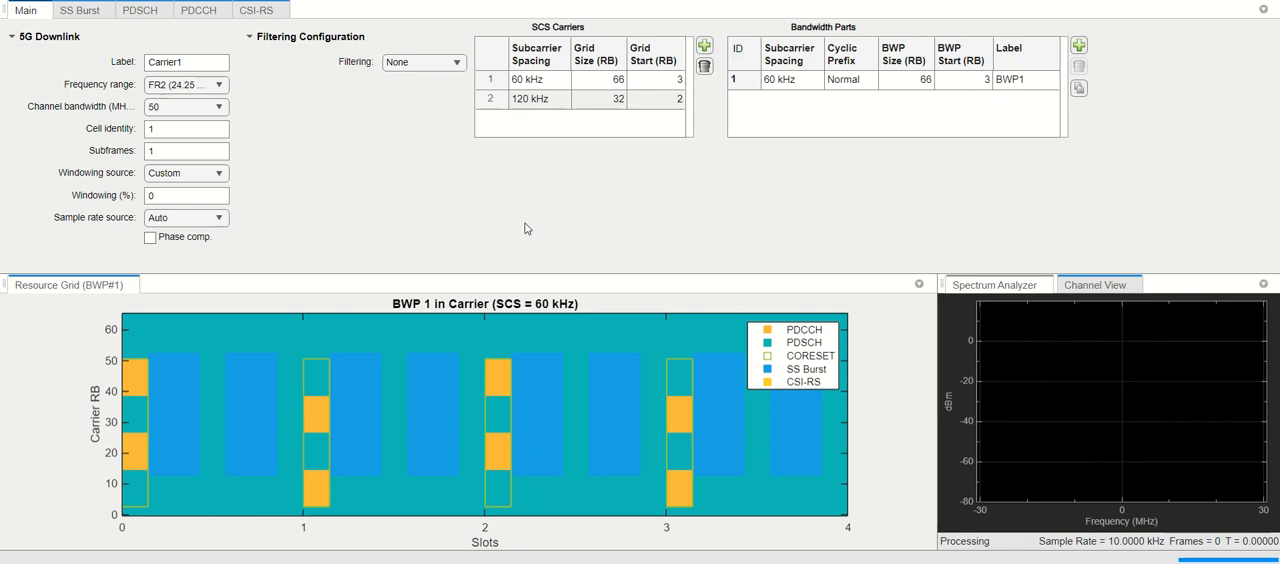
Set Subframes to 10 so the resource grid spans 40 slots
{"action": "left_click", "coordinate": [186, 150]}
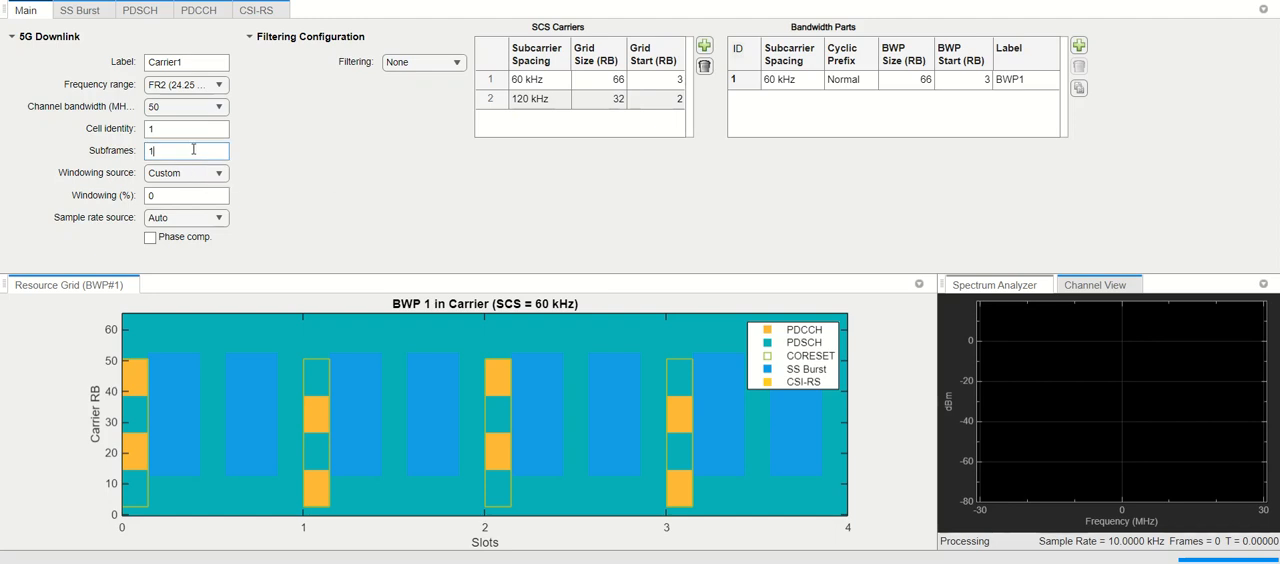
{"action": "type", "text": "0"}
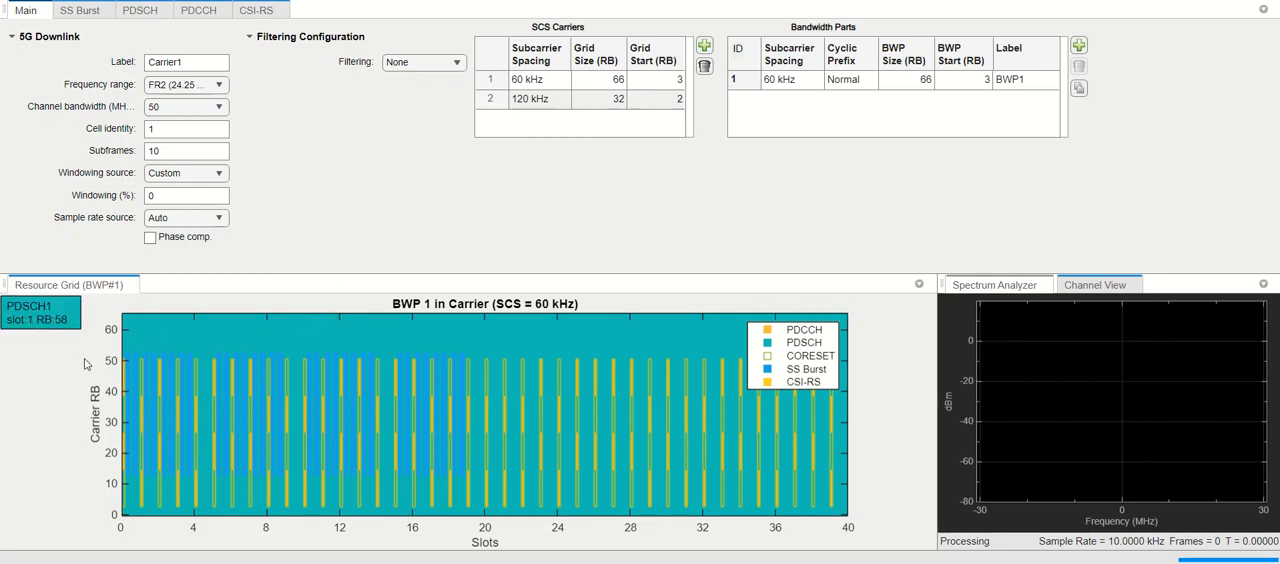
{"action": "mouse_move", "coordinate": [508, 544]}
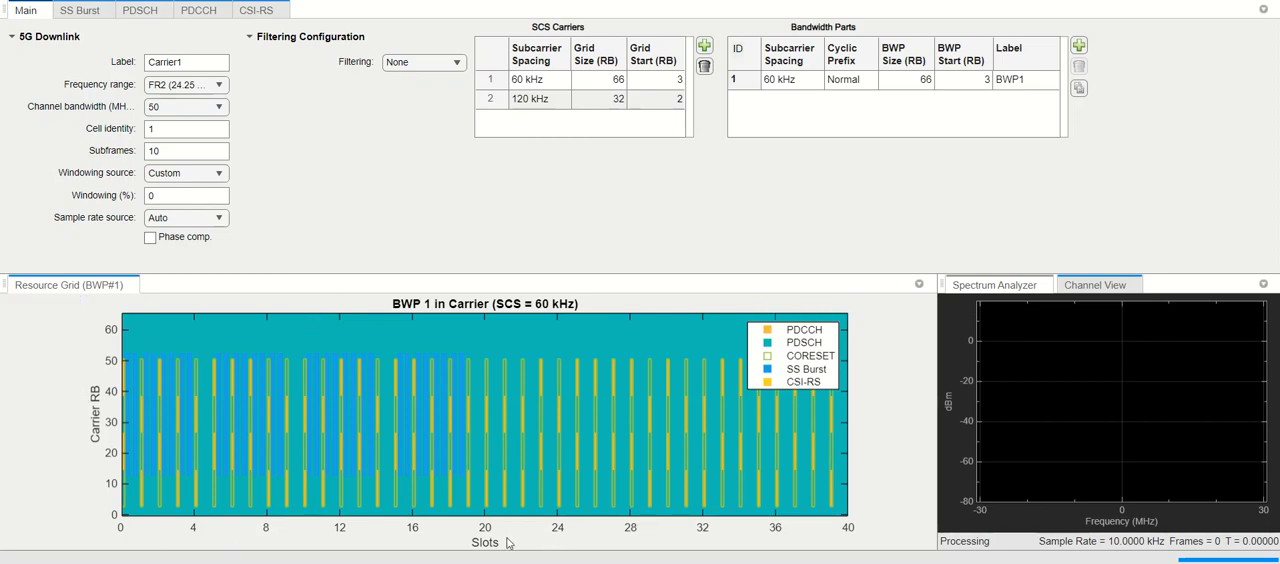
{"action": "mouse_move", "coordinate": [92, 488]}
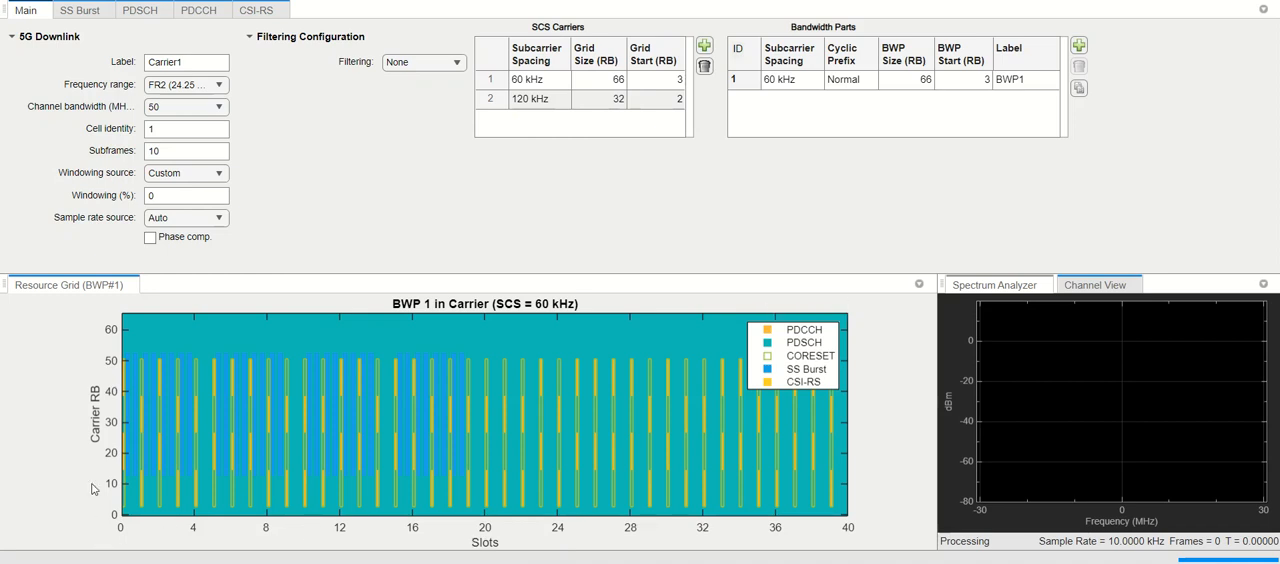
{"action": "mouse_move", "coordinate": [88, 380]}
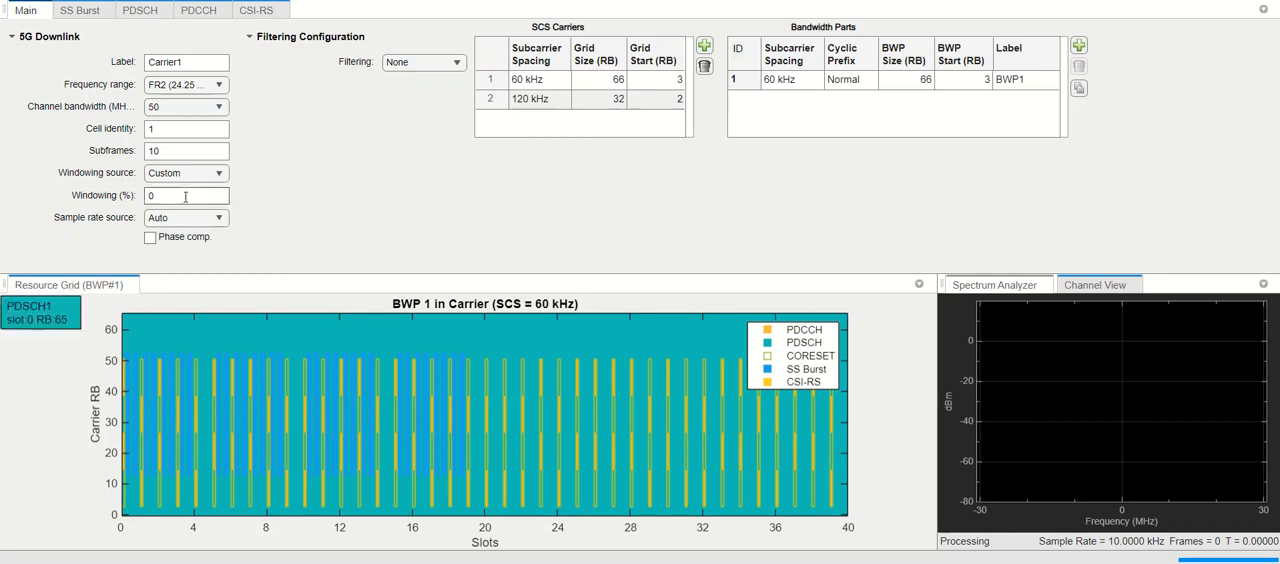
Restore Subframes to 1 (4-slot grid) and bring up the PDCCH/CORESET settings
{"action": "type", "text": "1"}
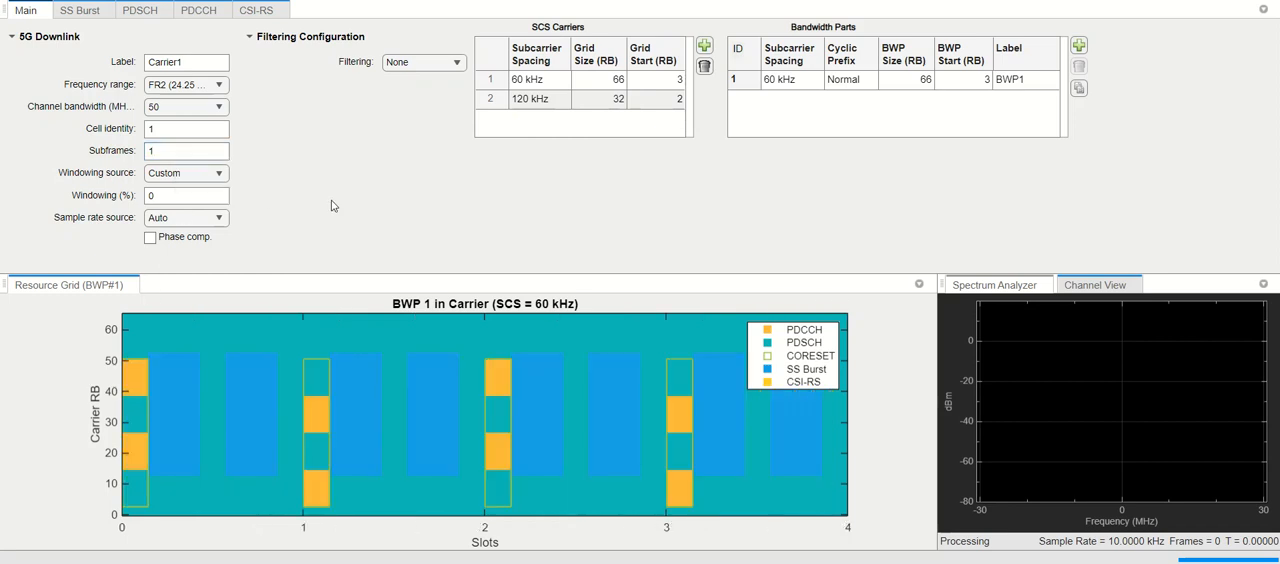
{"action": "mouse_move", "coordinate": [90, 464]}
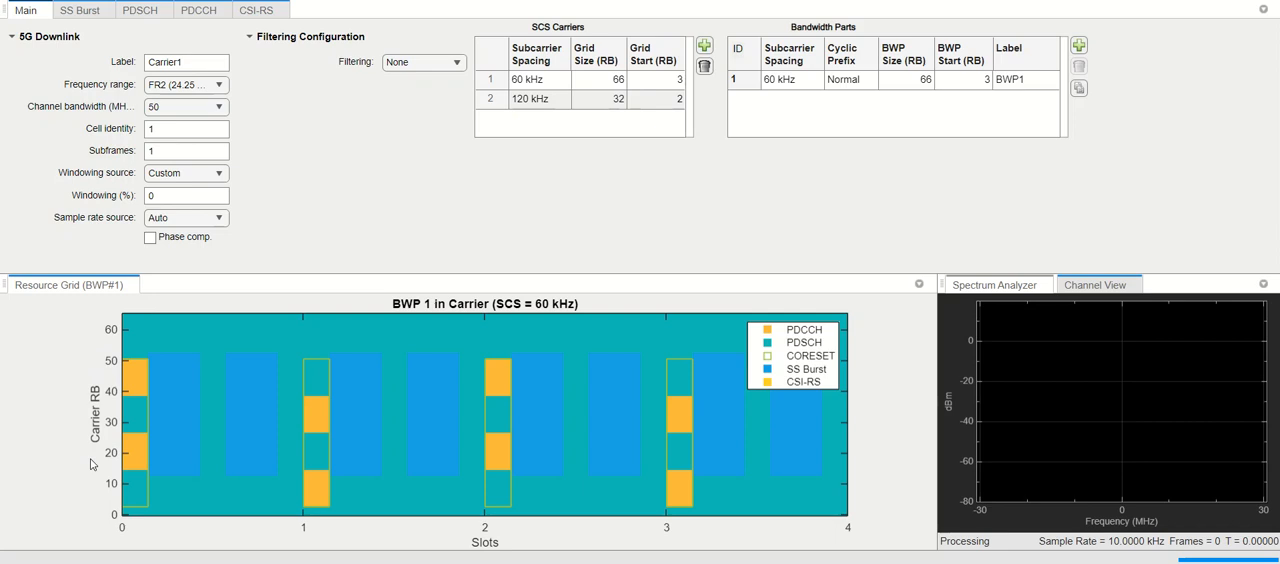
{"action": "mouse_move", "coordinate": [504, 148]}
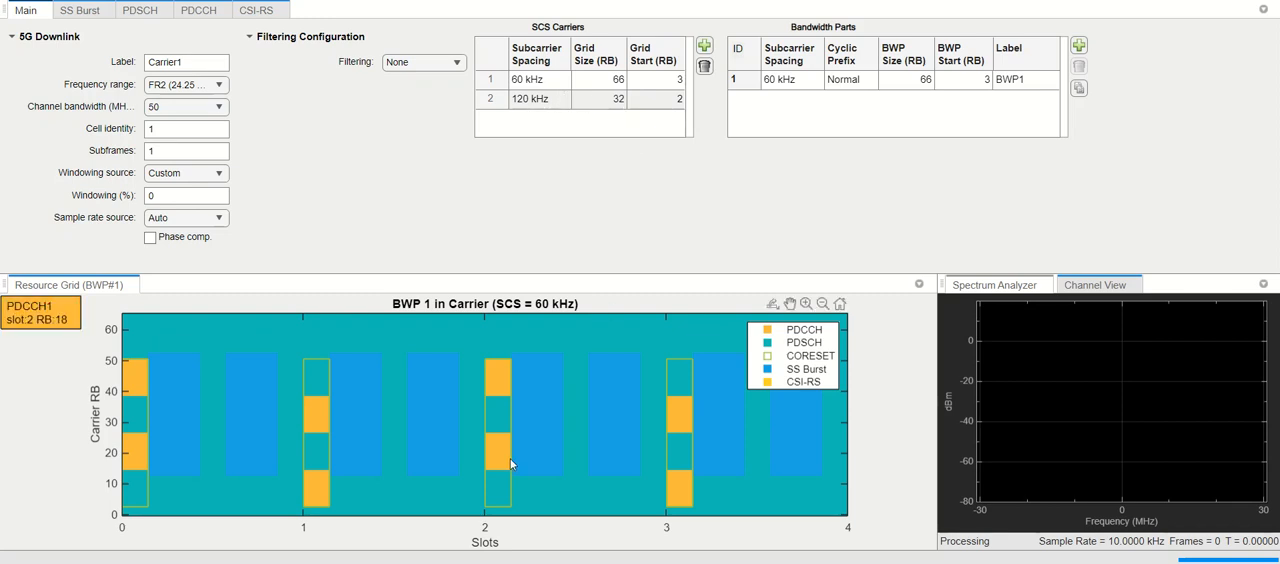
{"action": "mouse_move", "coordinate": [462, 540]}
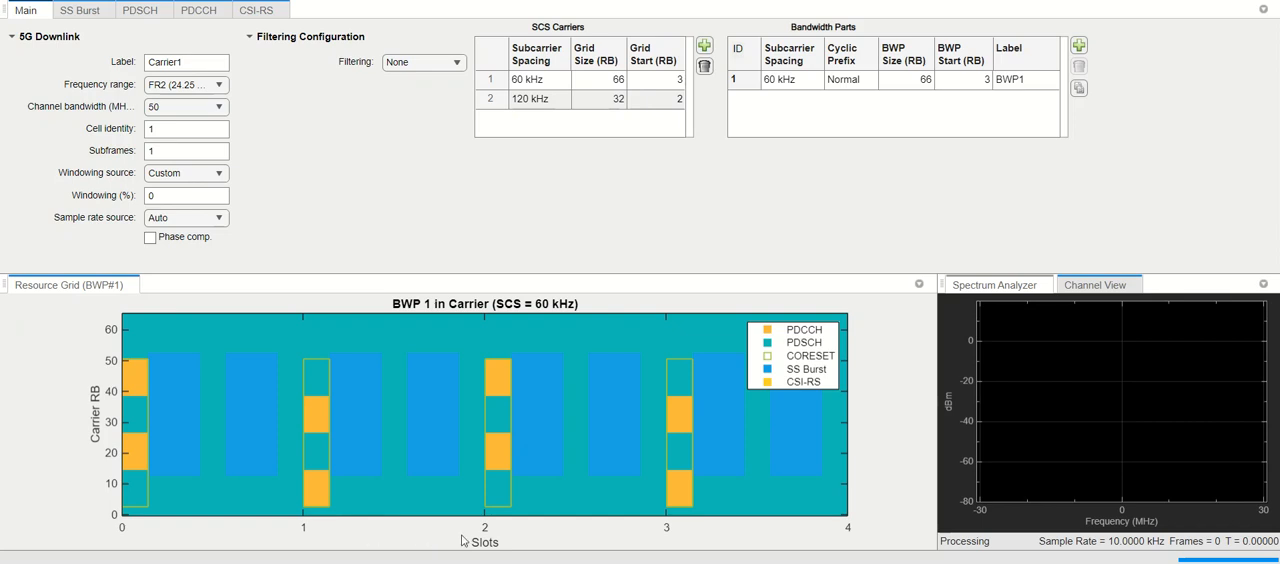
{"action": "mouse_move", "coordinate": [520, 484]}
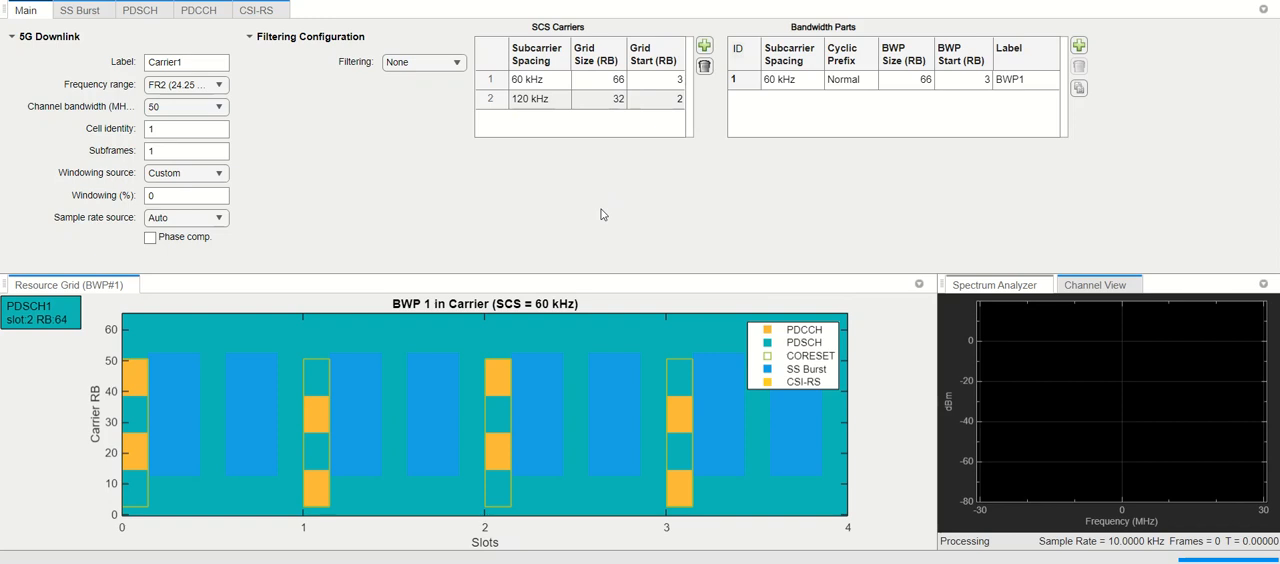
{"action": "mouse_move", "coordinate": [576, 232]}
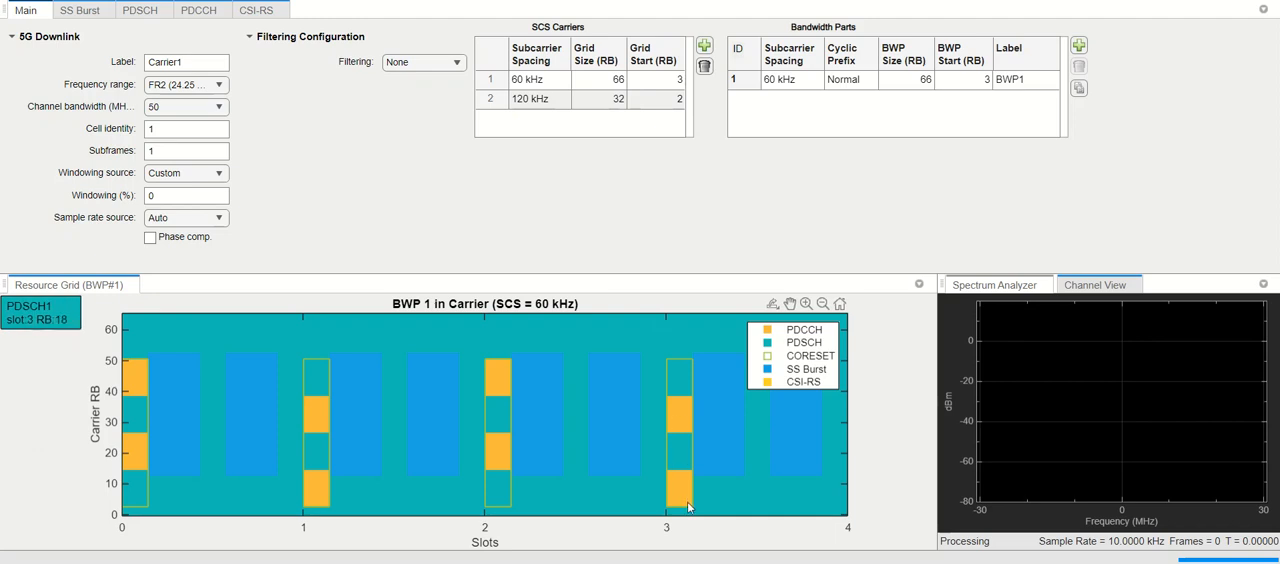
{"action": "mouse_move", "coordinate": [688, 508]}
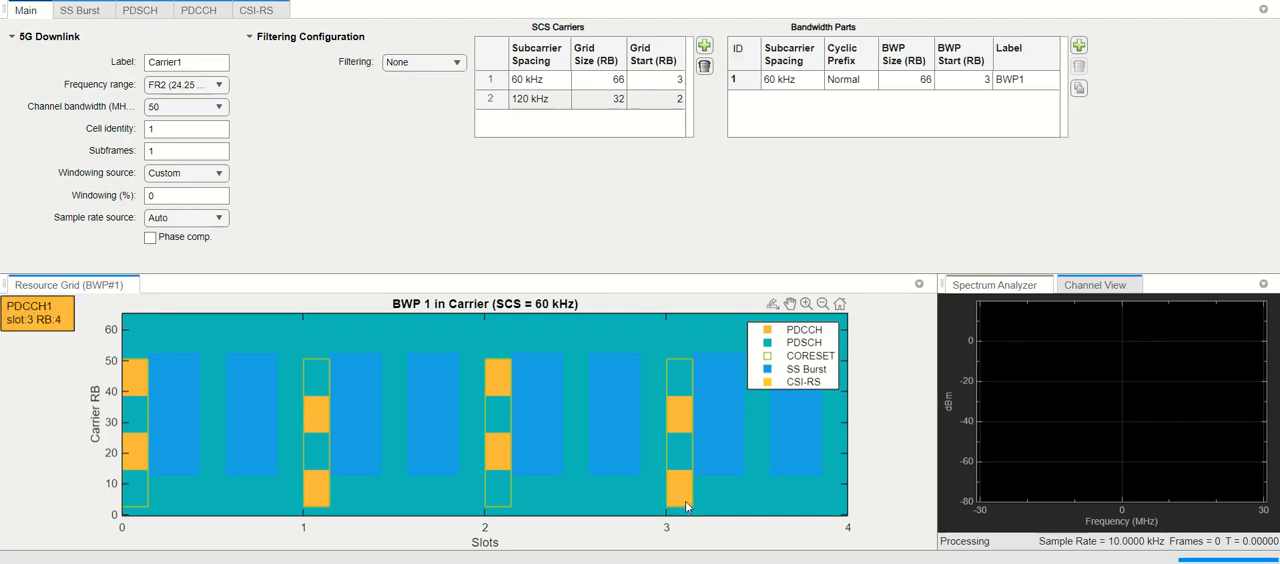
{"action": "mouse_move", "coordinate": [684, 500]}
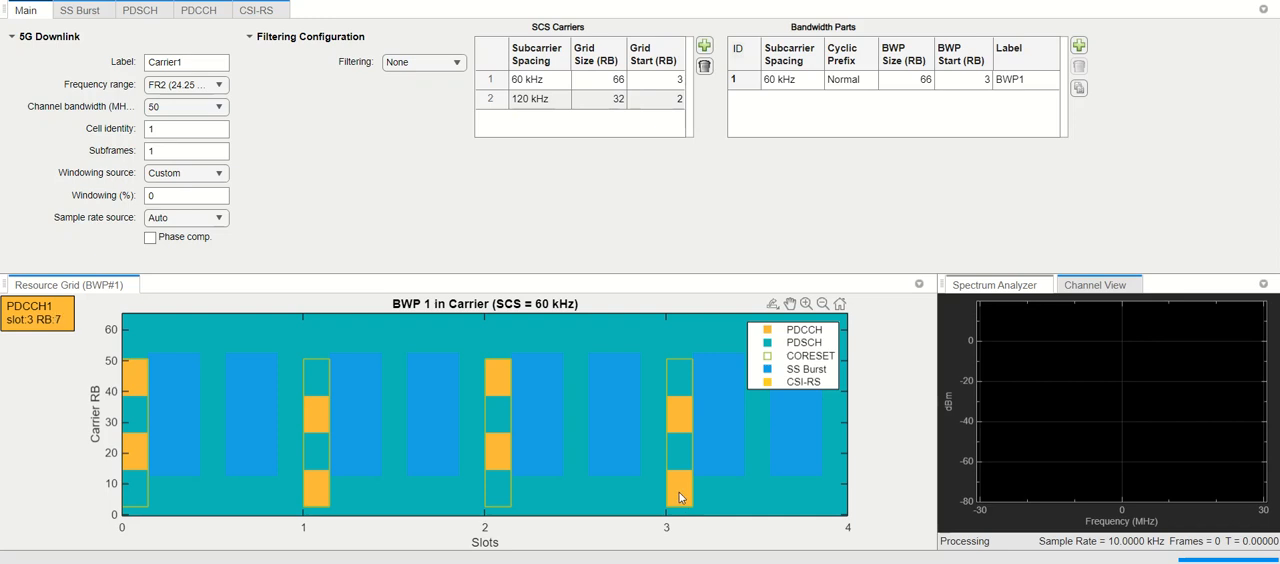
{"action": "mouse_move", "coordinate": [612, 416]}
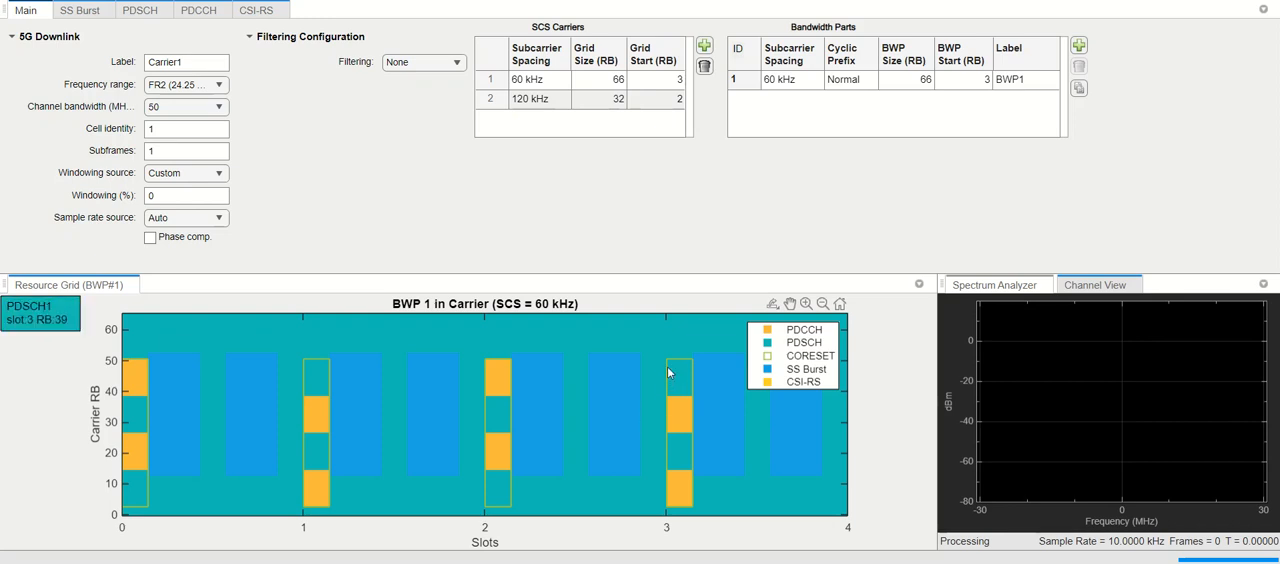
{"action": "mouse_move", "coordinate": [696, 454]}
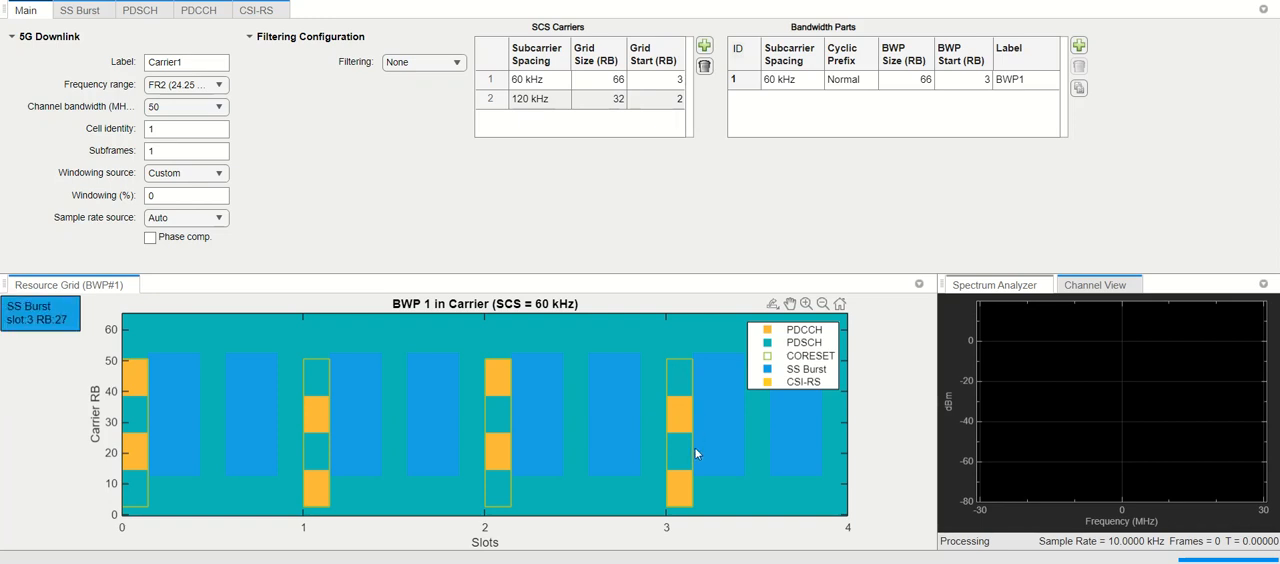
{"action": "mouse_move", "coordinate": [660, 364]}
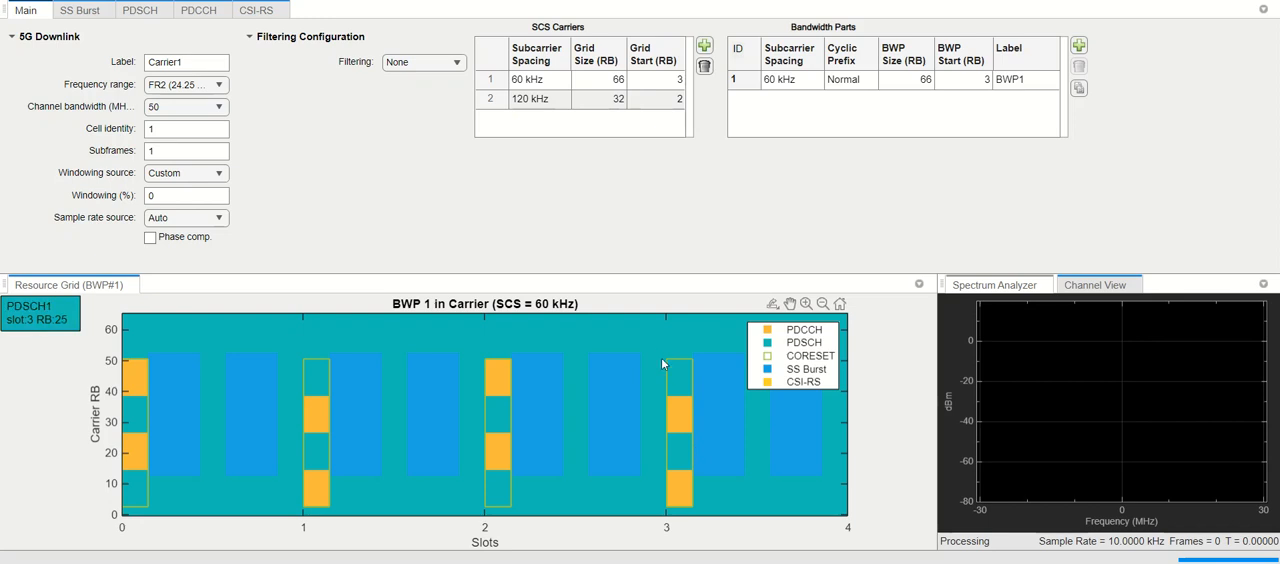
{"action": "mouse_move", "coordinate": [676, 344]}
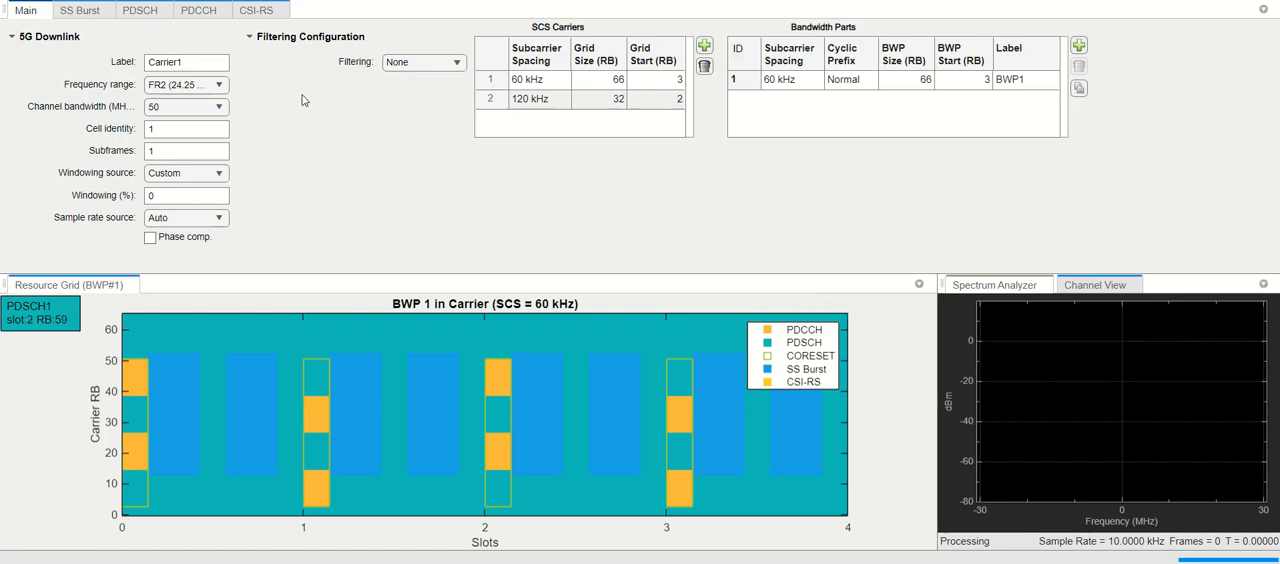
{"action": "left_click", "coordinate": [198, 10]}
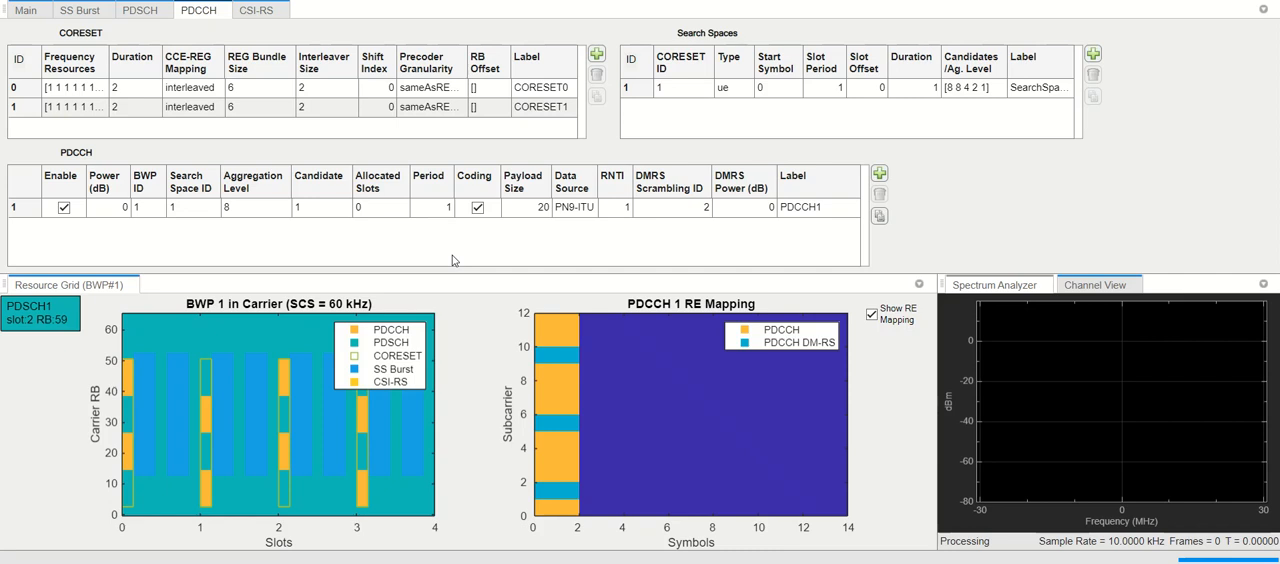
{"action": "mouse_move", "coordinate": [126, 92]}
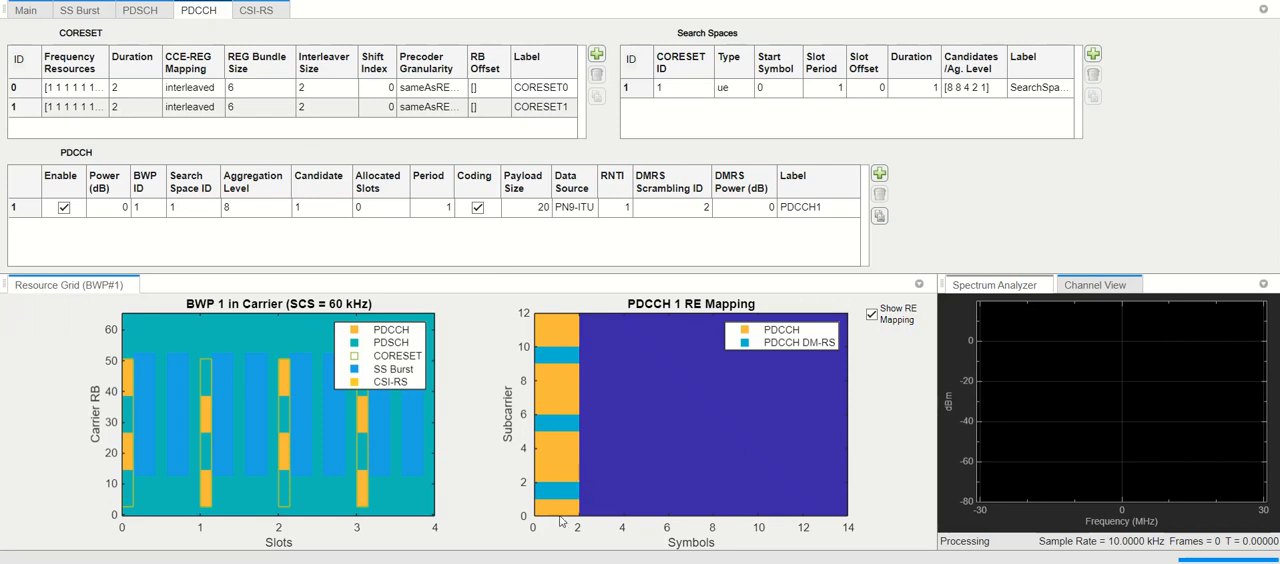
Switch from the PDCCH settings to the PDSCH 1 configuration panel
{"action": "left_click", "coordinate": [140, 10]}
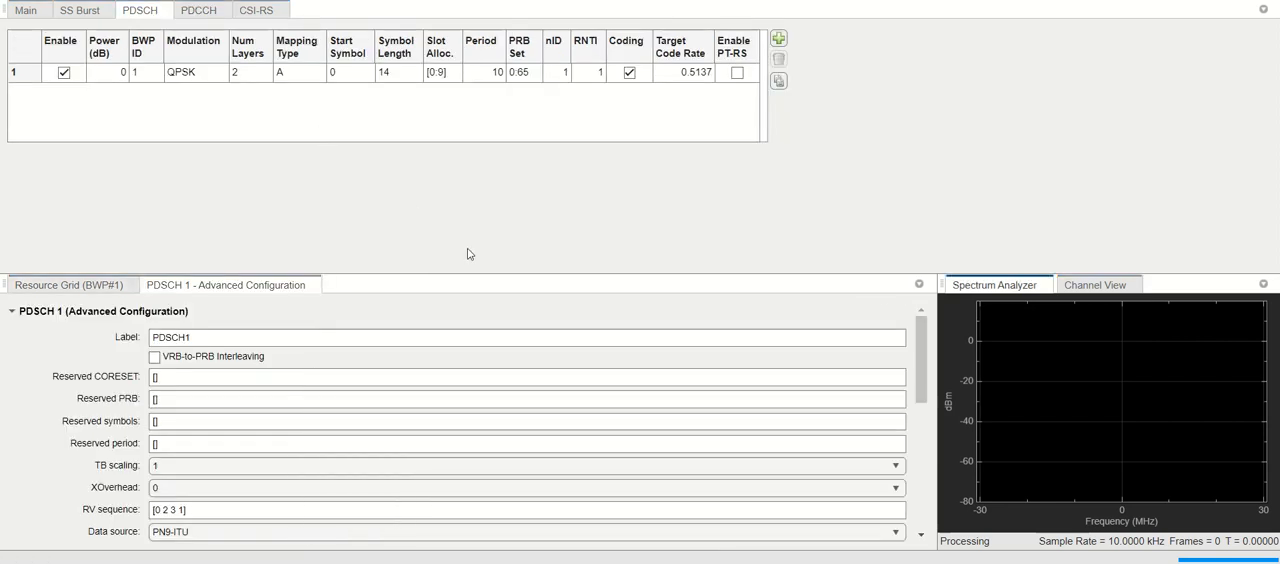